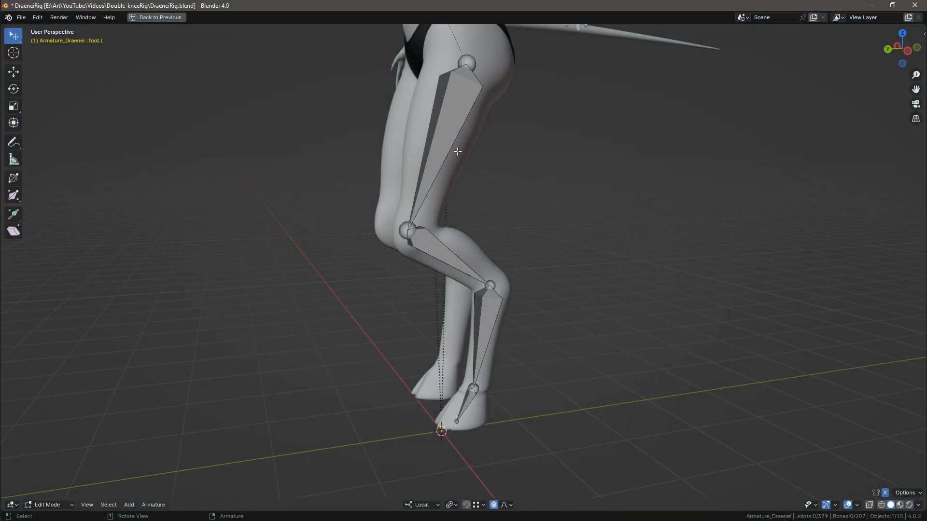
- Select the left foot bone to begin adding the knee, pole and foot control bones
{"action": "left_click", "coordinate": [485, 337]}
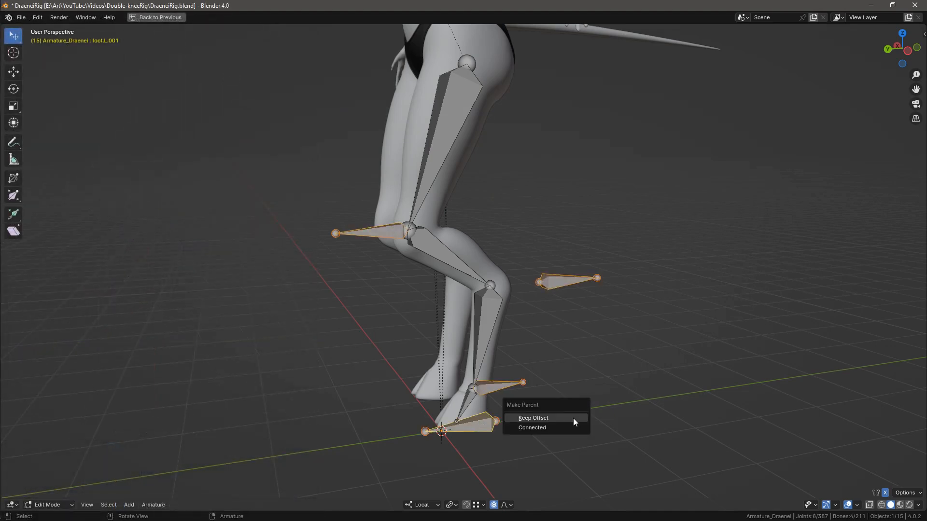
- Parent the new knee, pole and foot control bones using Keep Offset
{"action": "left_click", "coordinate": [533, 418]}
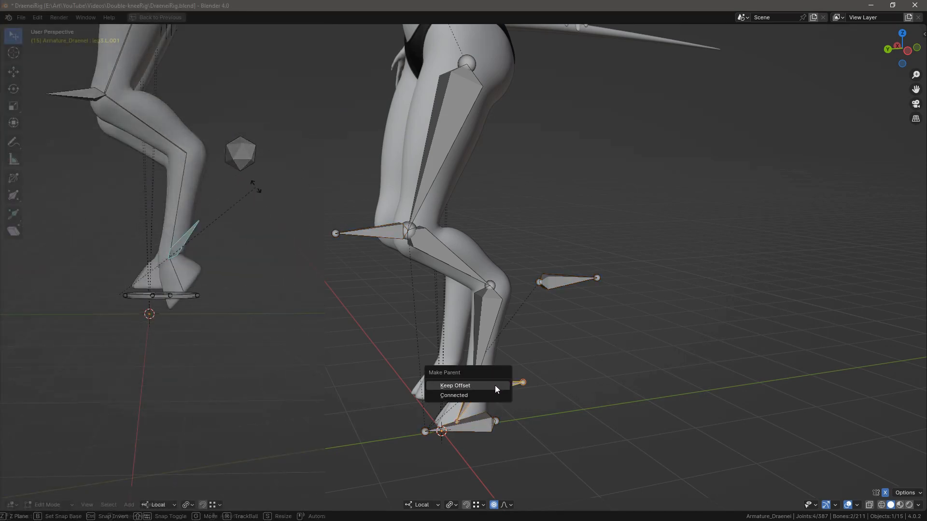
{"action": "left_click", "coordinate": [456, 385]}
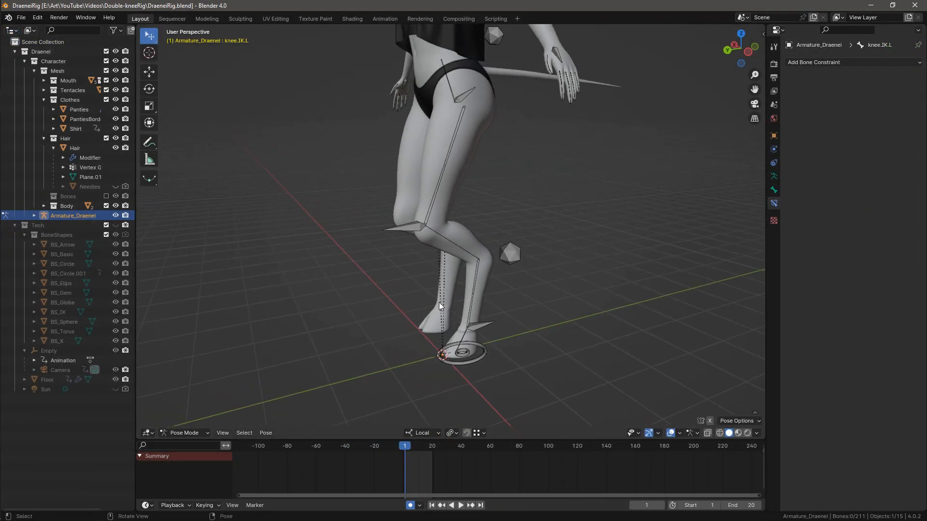
- Add an Inverse Kinematics constraint on hip.L targeting knee.IK.L with chain length 1
{"action": "left_click", "coordinate": [408, 228]}
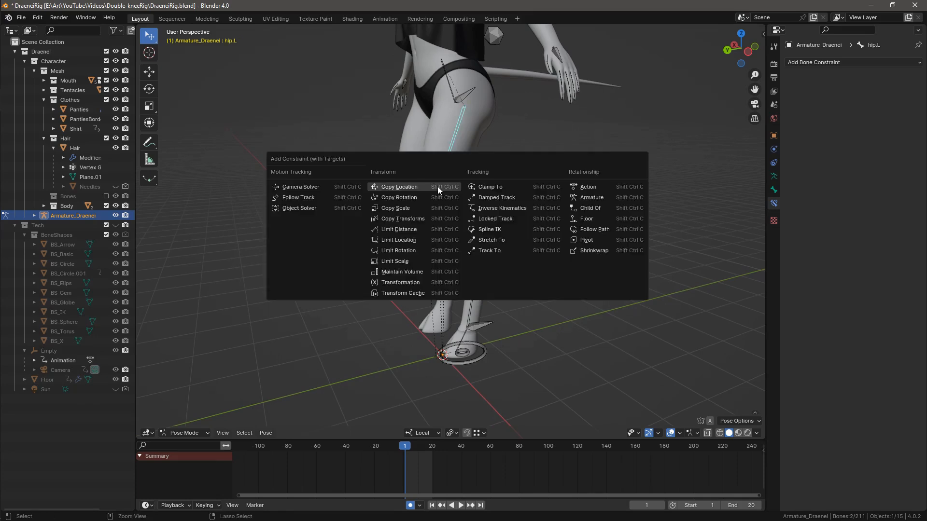
{"action": "left_click", "coordinate": [502, 207]}
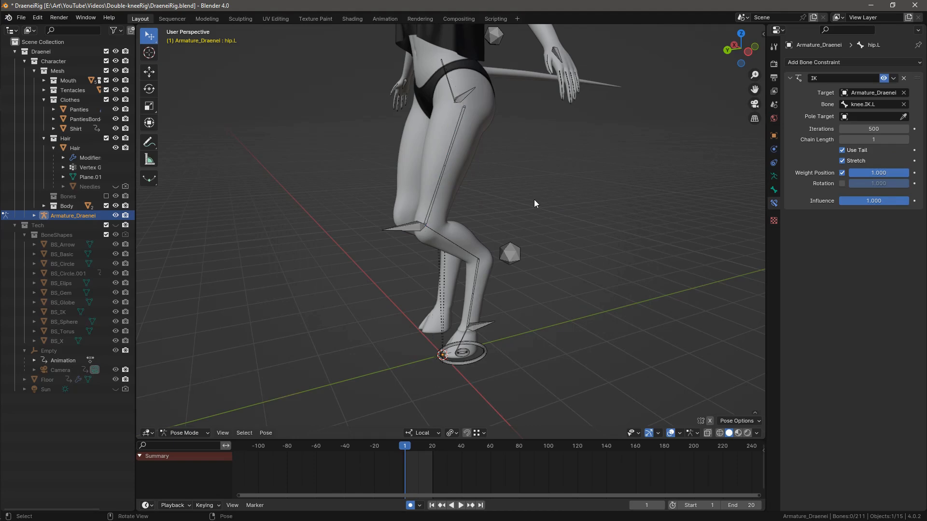
- Give leg.L an IK to foot.IK.L, chain 2, pole knee.Pole.L at -90°, then select foot.L
{"action": "left_click", "coordinate": [479, 289]}
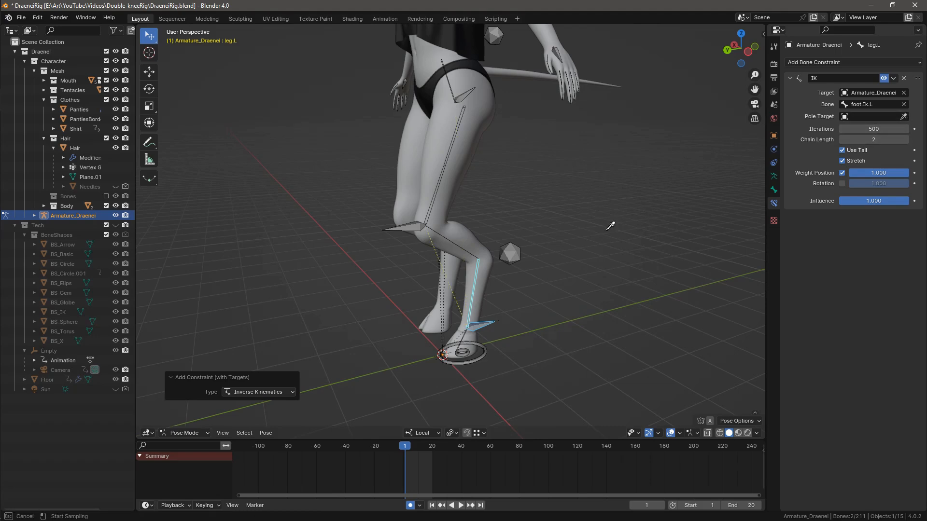
{"action": "left_click", "coordinate": [875, 128]}
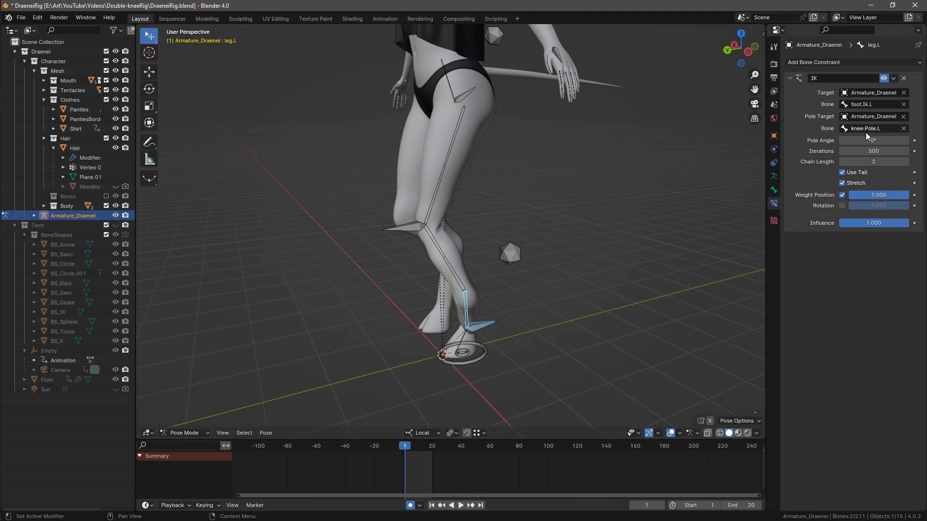
{"action": "left_click", "coordinate": [873, 140]}
{"action": "type", "text": "-90"}
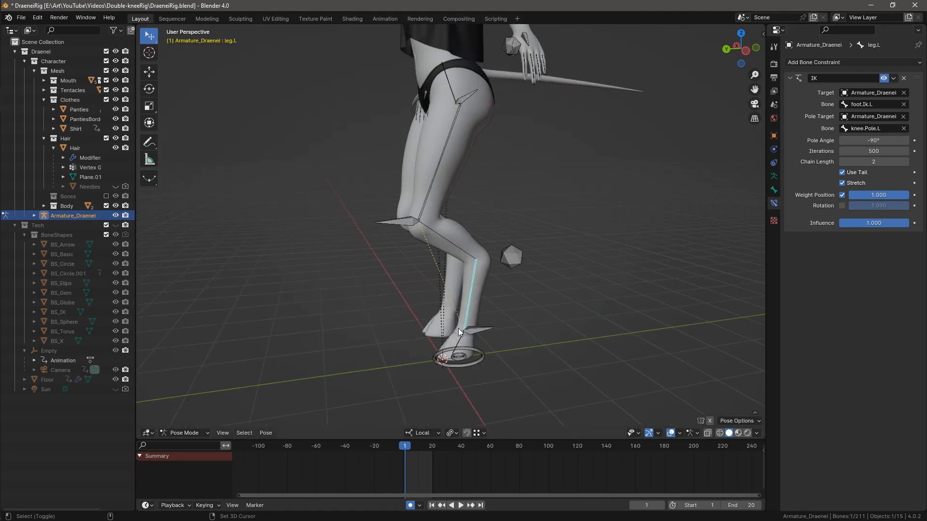
{"action": "left_click", "coordinate": [461, 337]}
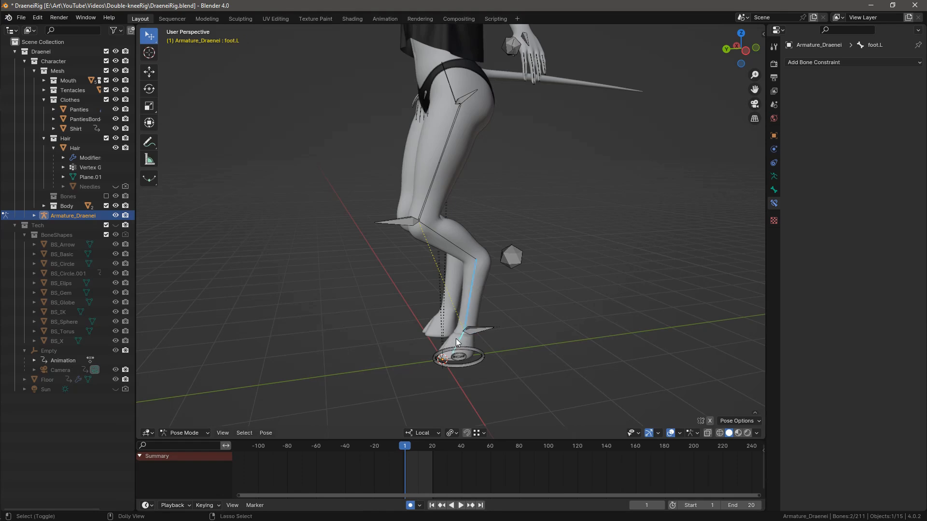